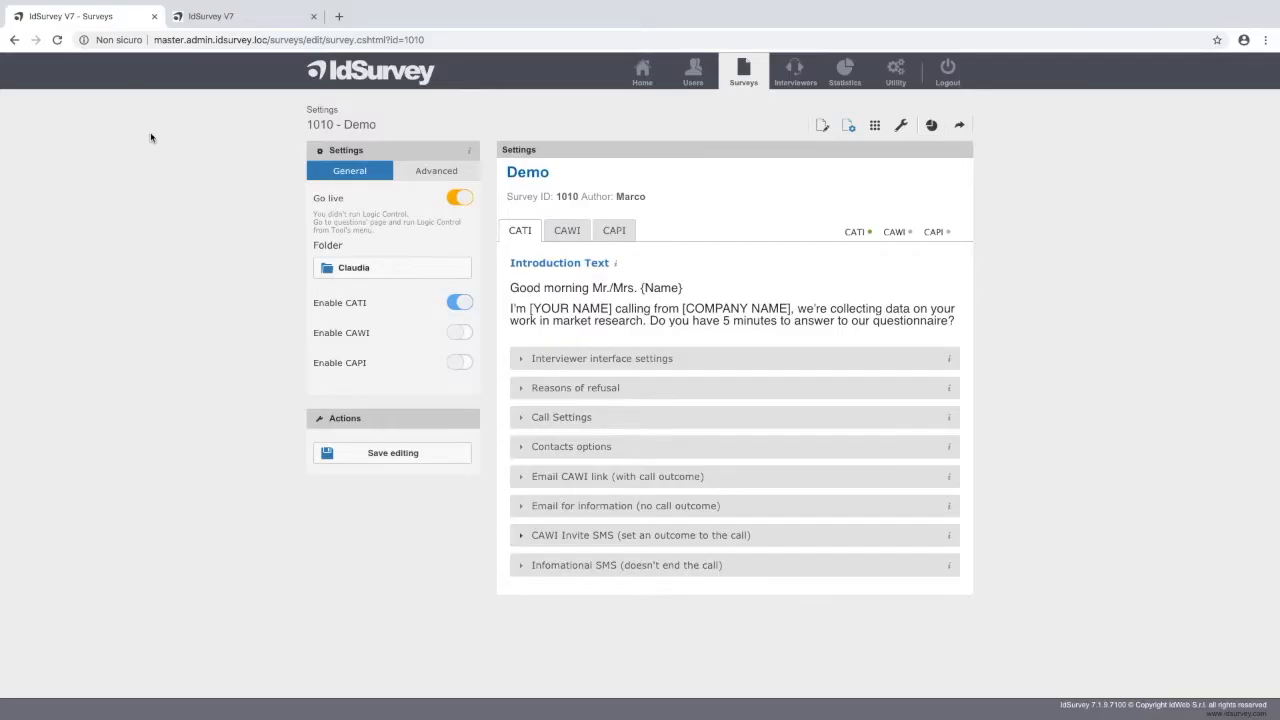
{"action": "mouse_move", "coordinate": [803, 285]}
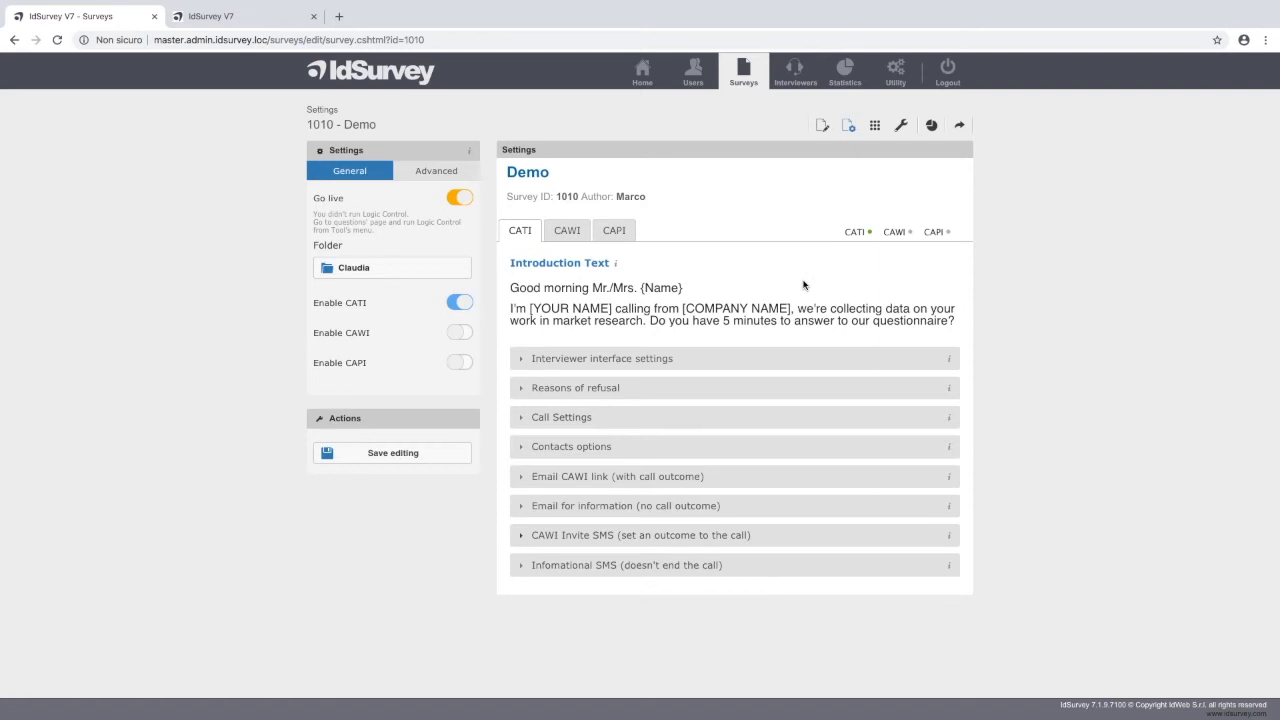